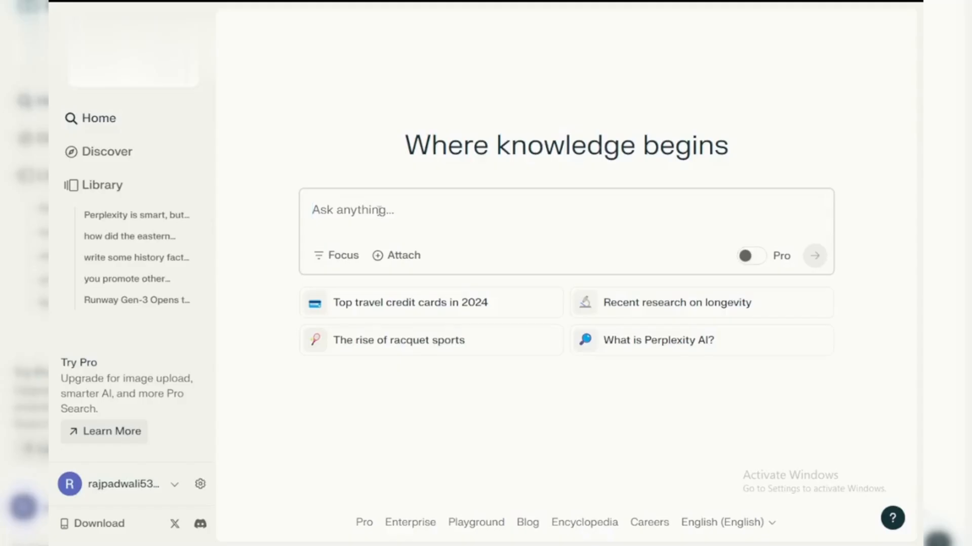
# - Ask Perplexity about using keywords or uploaded files for extra context and generate the answer
pyautogui.write('STEP')
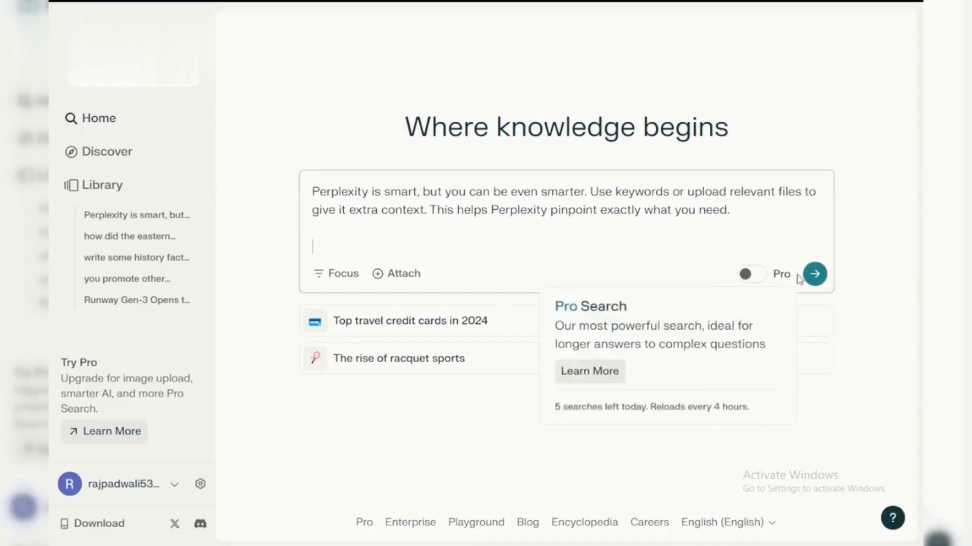
pyautogui.click(813, 274)
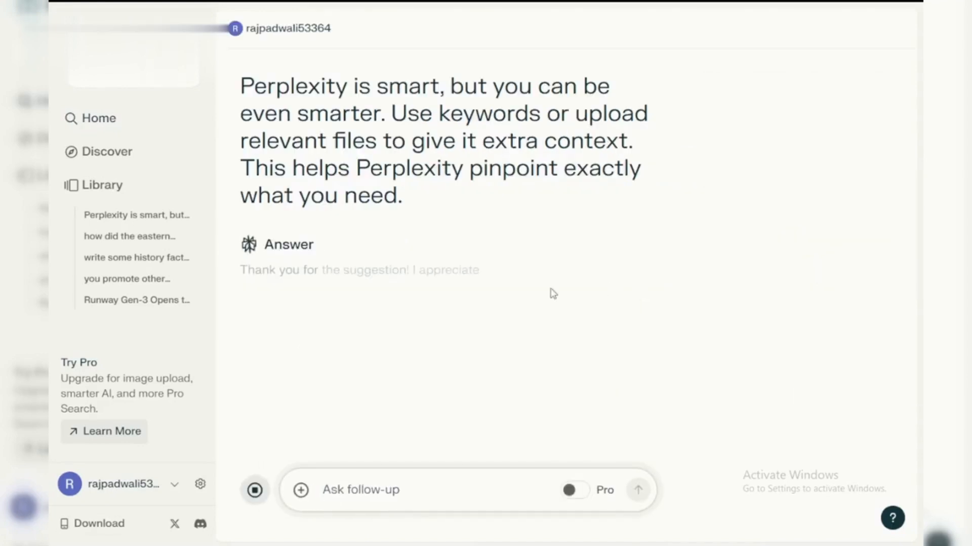